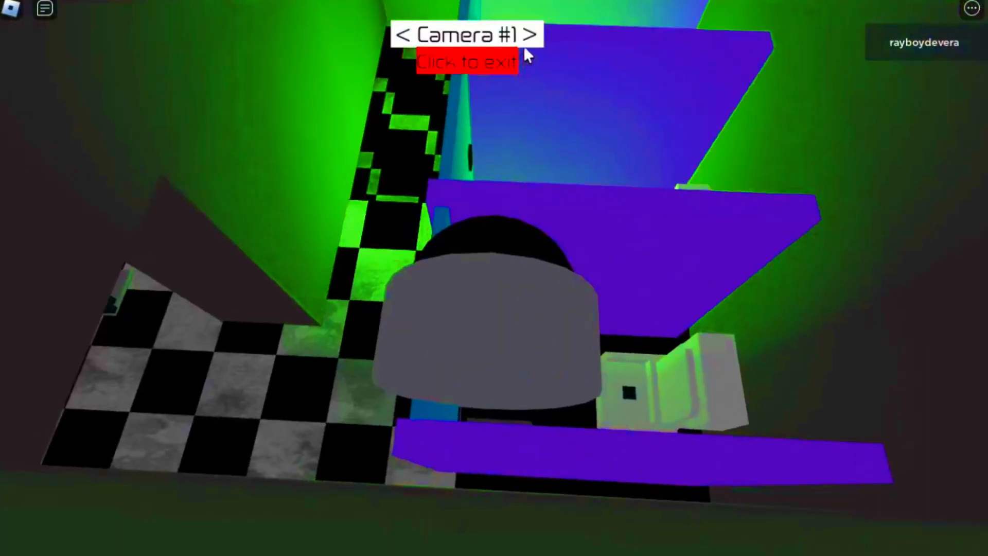
{"action": "left_click", "coordinate": [531, 34]}
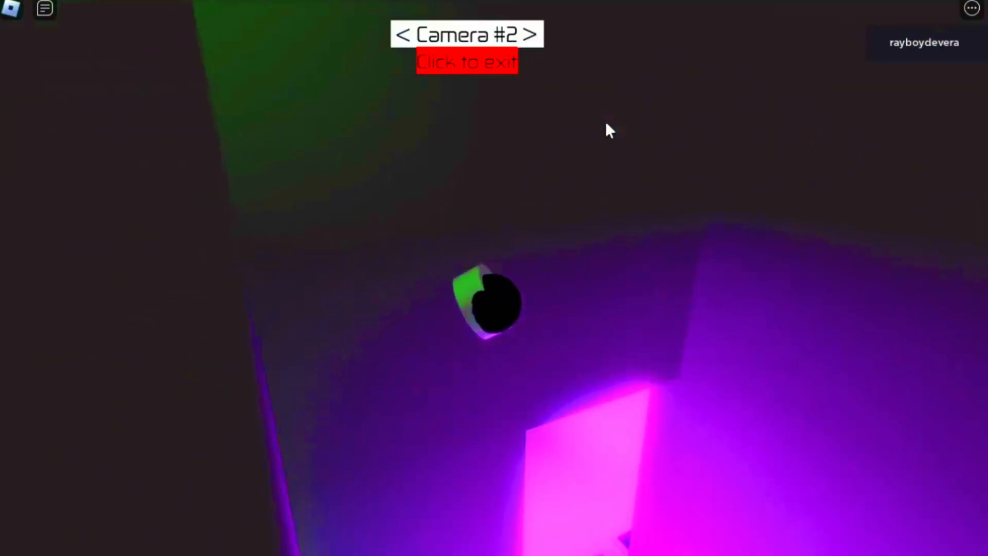
{"action": "left_click", "coordinate": [535, 34]}
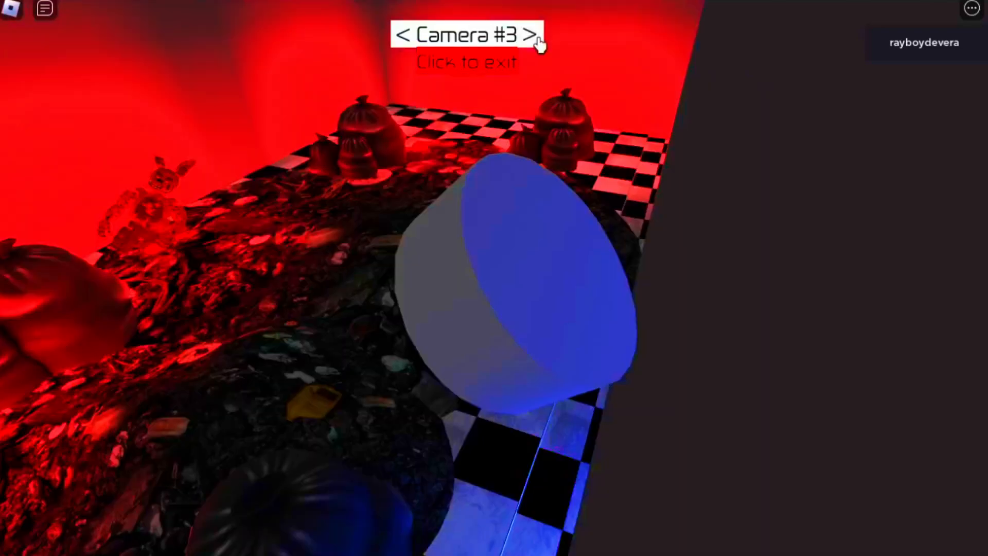
{"action": "mouse_move", "coordinate": [423, 167]}
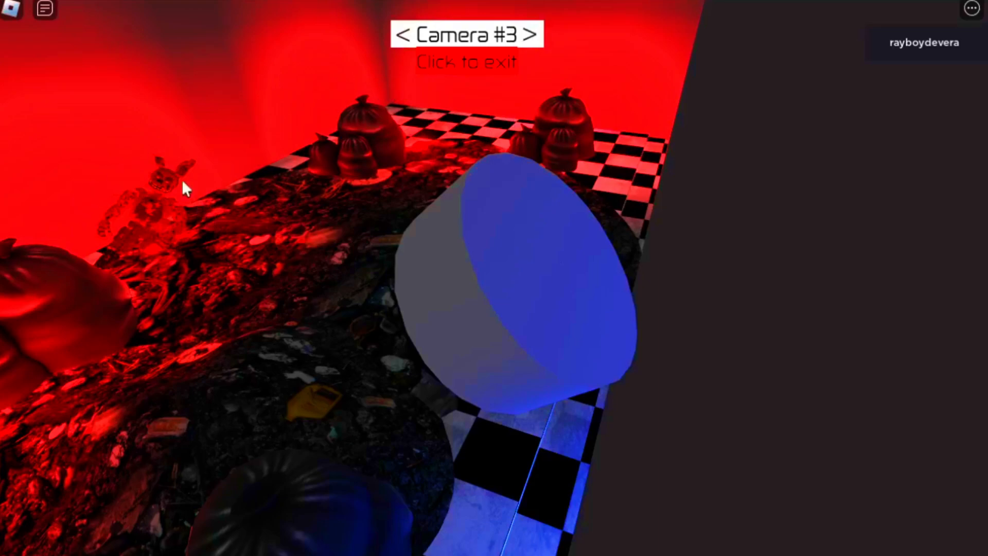
{"action": "left_click", "coordinate": [531, 34]}
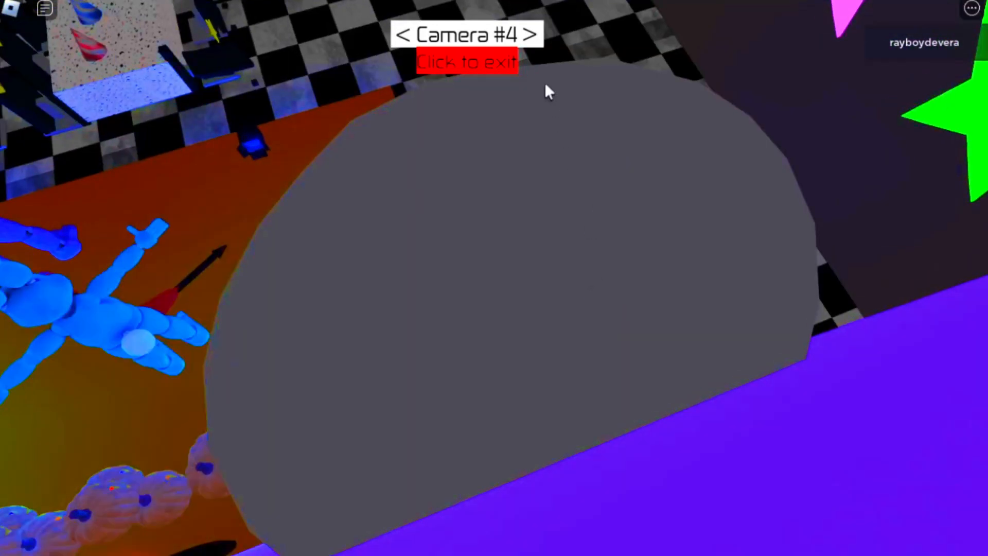
{"action": "left_click", "coordinate": [527, 34]}
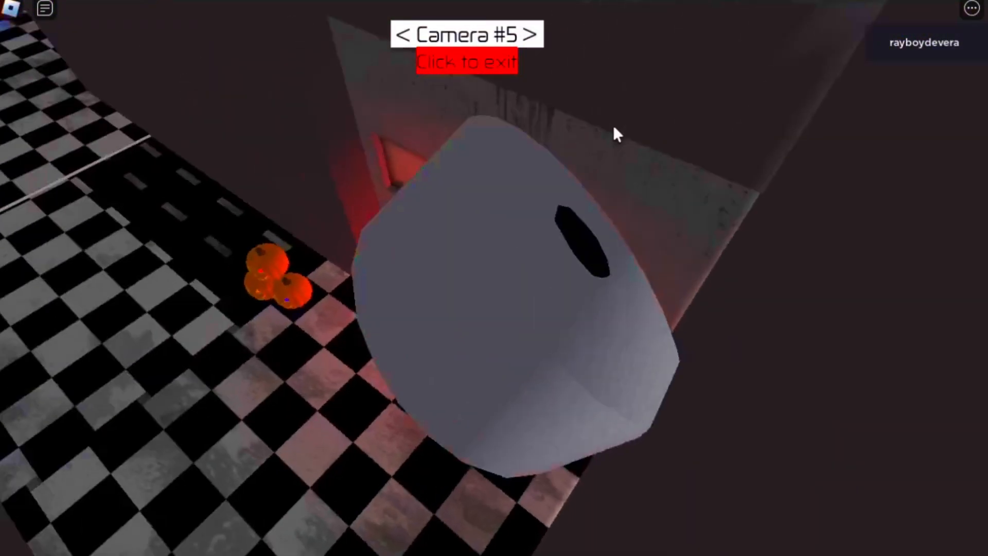
{"action": "left_click", "coordinate": [532, 34]}
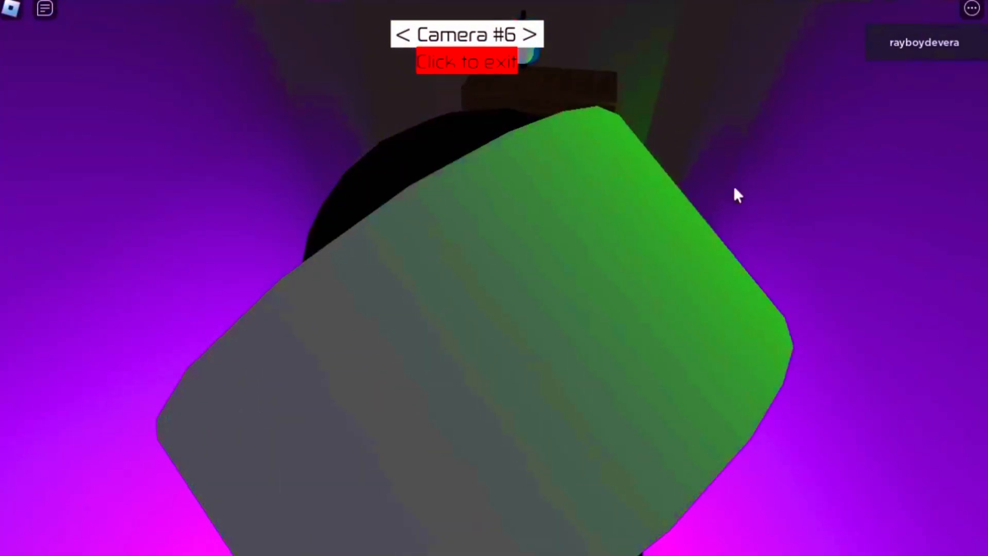
{"action": "left_click", "coordinate": [401, 34]}
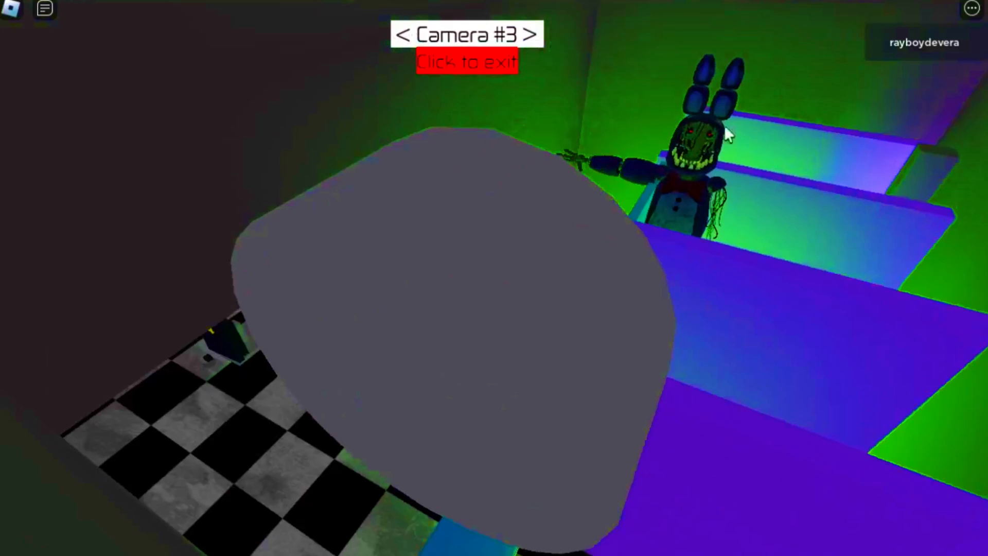
{"action": "left_click", "coordinate": [401, 35]}
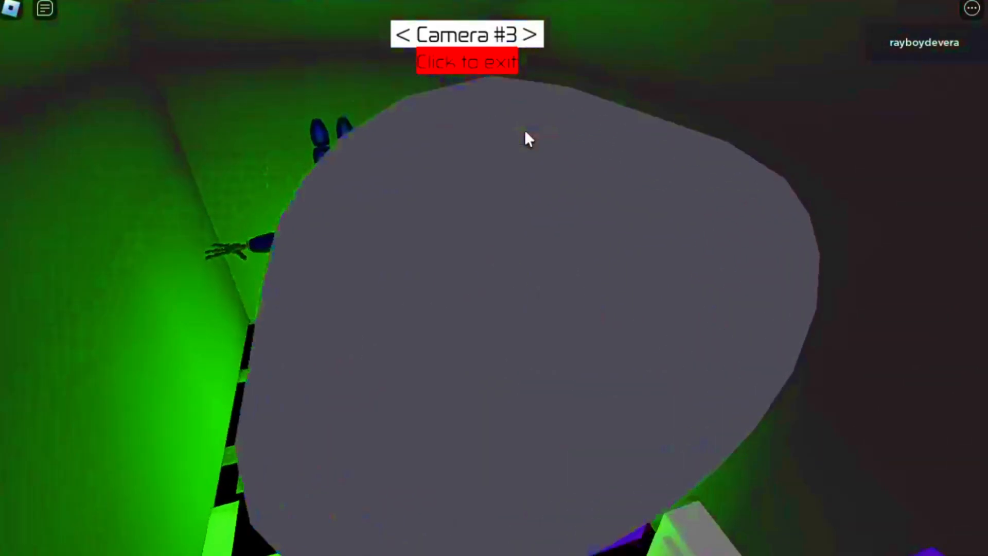
{"action": "left_click", "coordinate": [531, 34]}
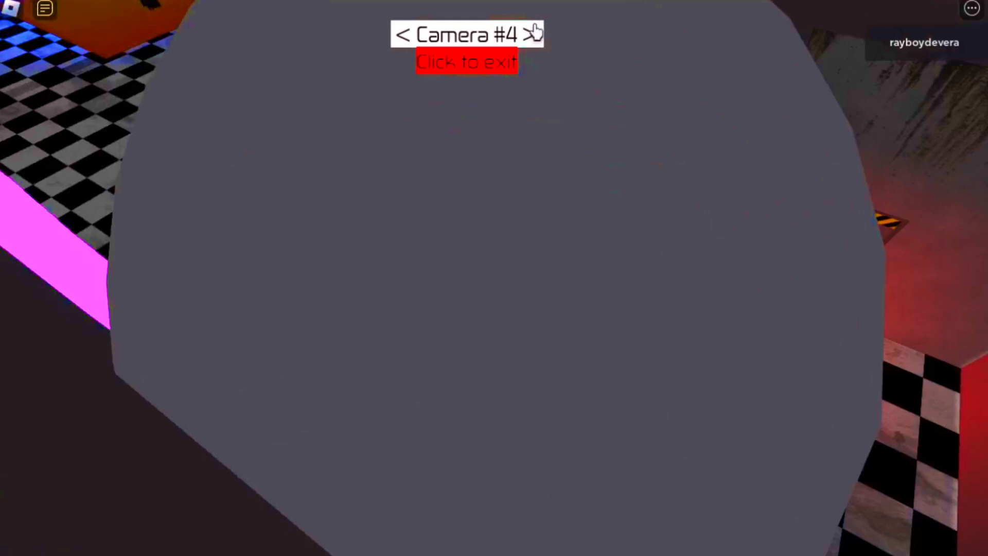
{"action": "left_click", "coordinate": [535, 34]}
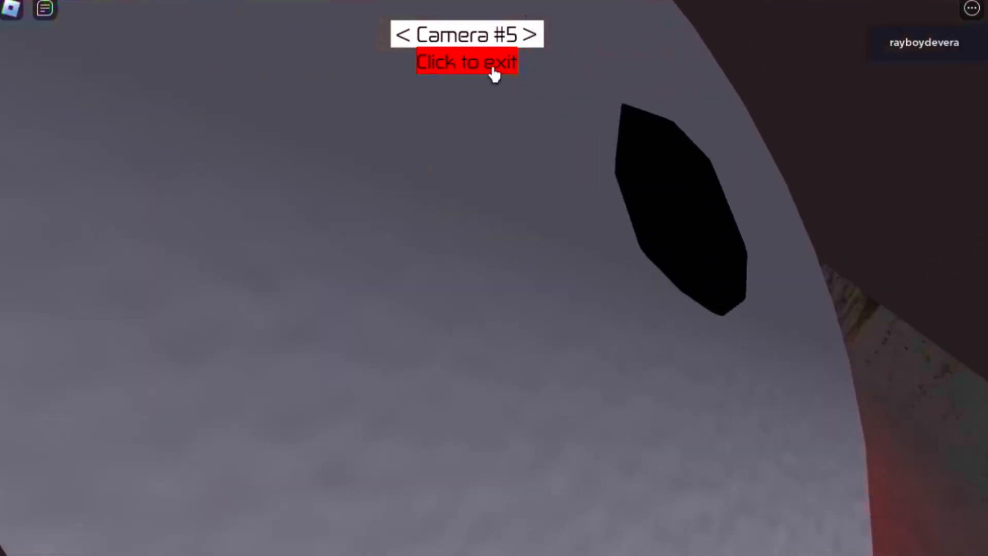
{"action": "left_click", "coordinate": [467, 62]}
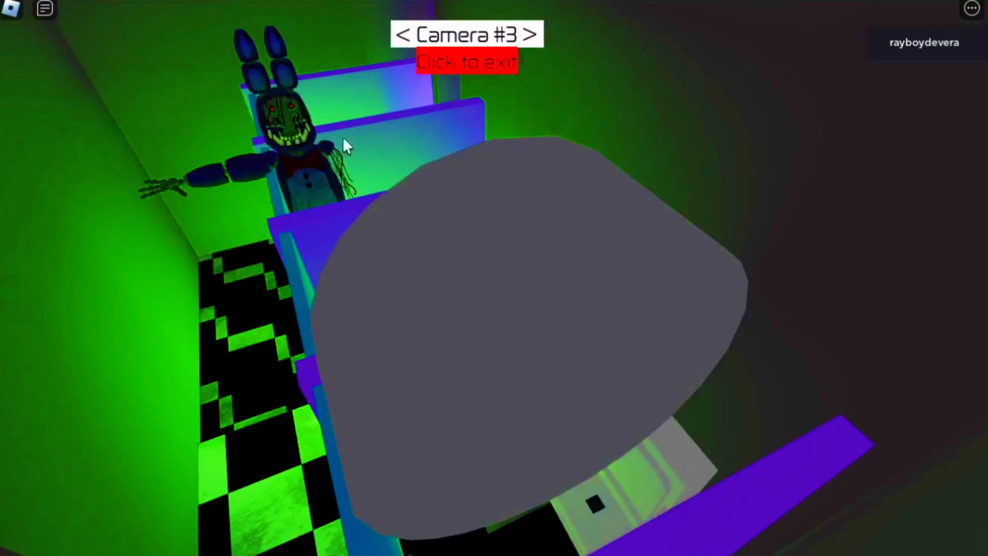
{"action": "left_click", "coordinate": [535, 34]}
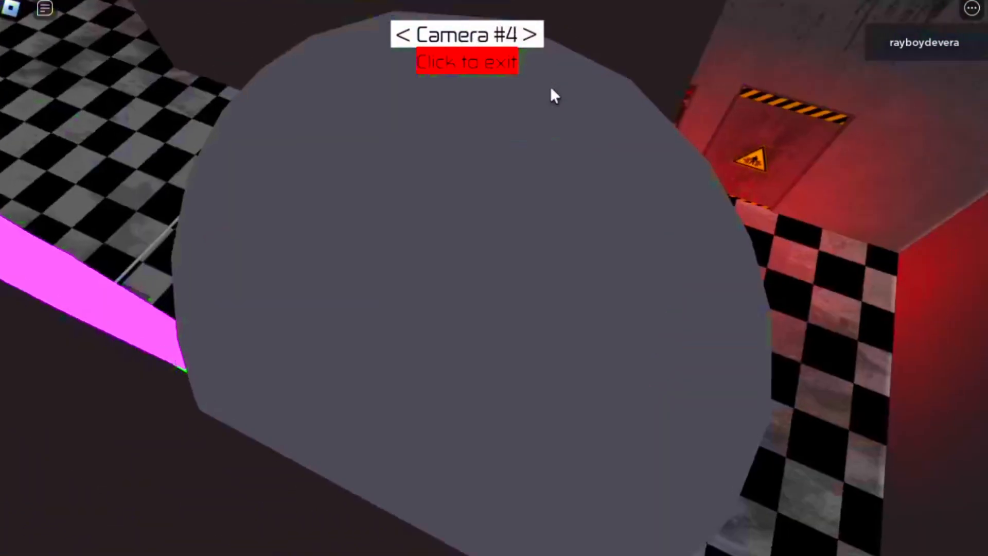
{"action": "left_click", "coordinate": [465, 61]}
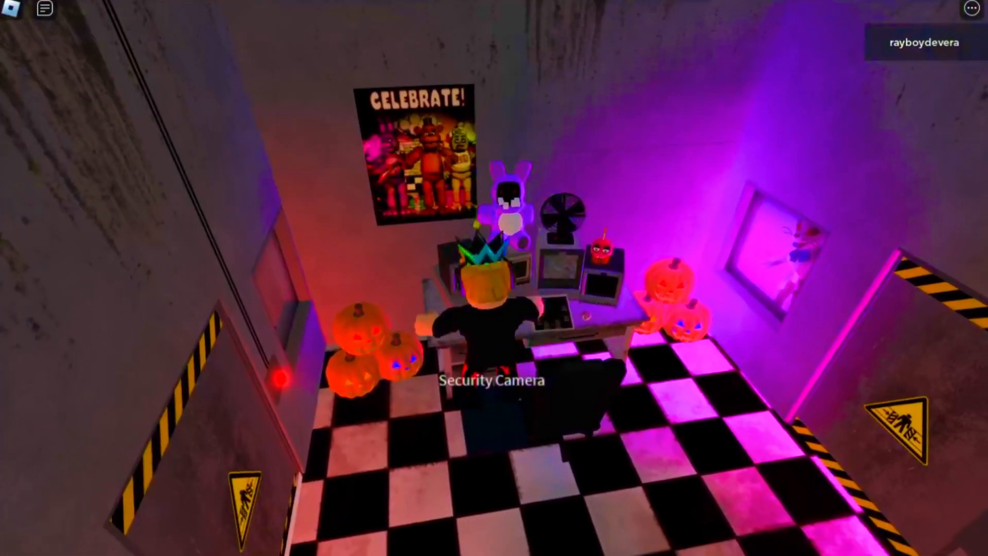
{"action": "left_click", "coordinate": [491, 380]}
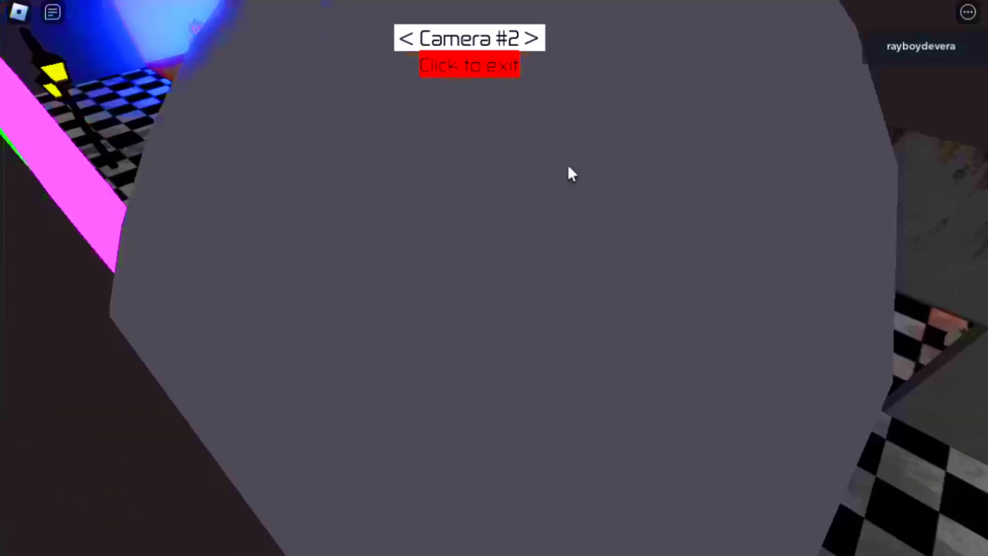
{"action": "left_click", "coordinate": [534, 38]}
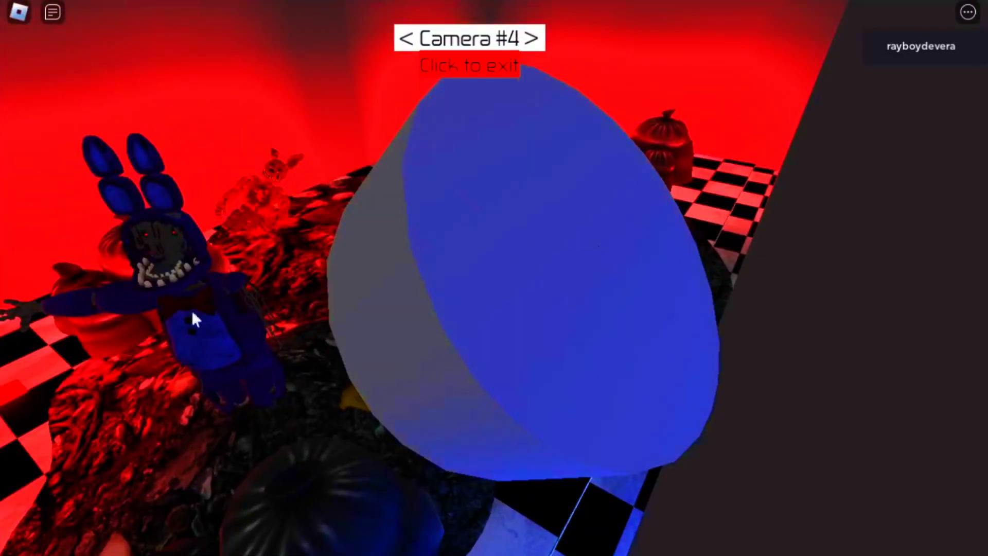
{"action": "mouse_move", "coordinate": [145, 254]}
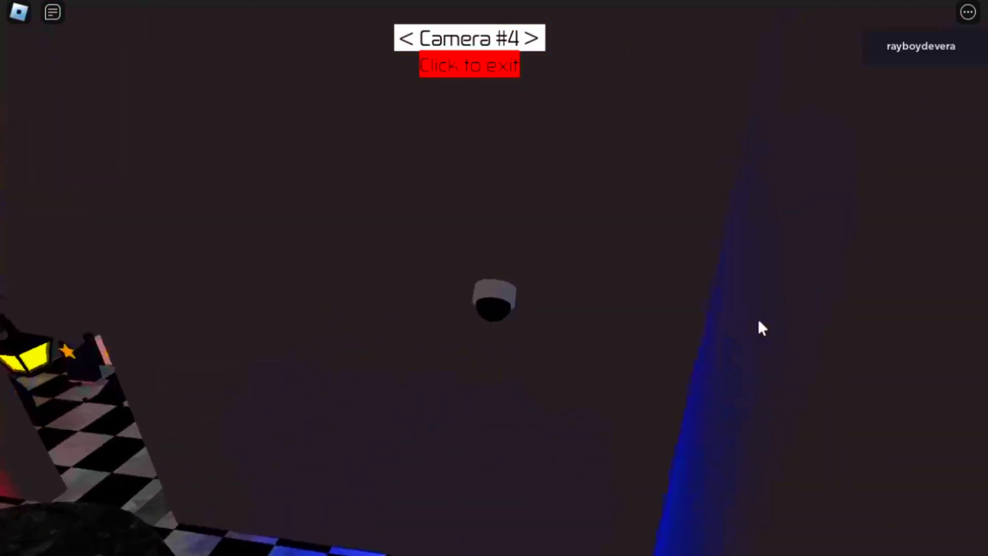
{"action": "left_click", "coordinate": [535, 38]}
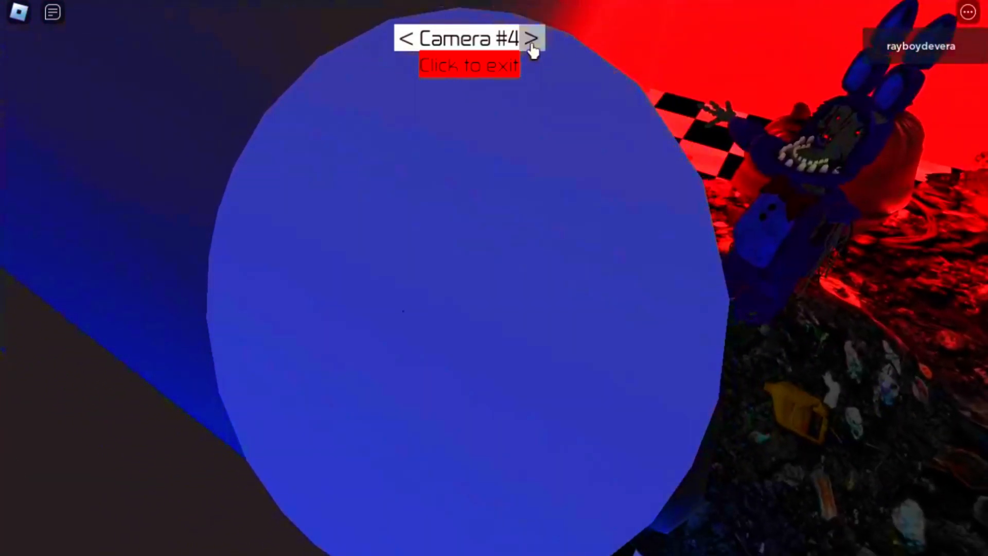
{"action": "left_click", "coordinate": [534, 38]}
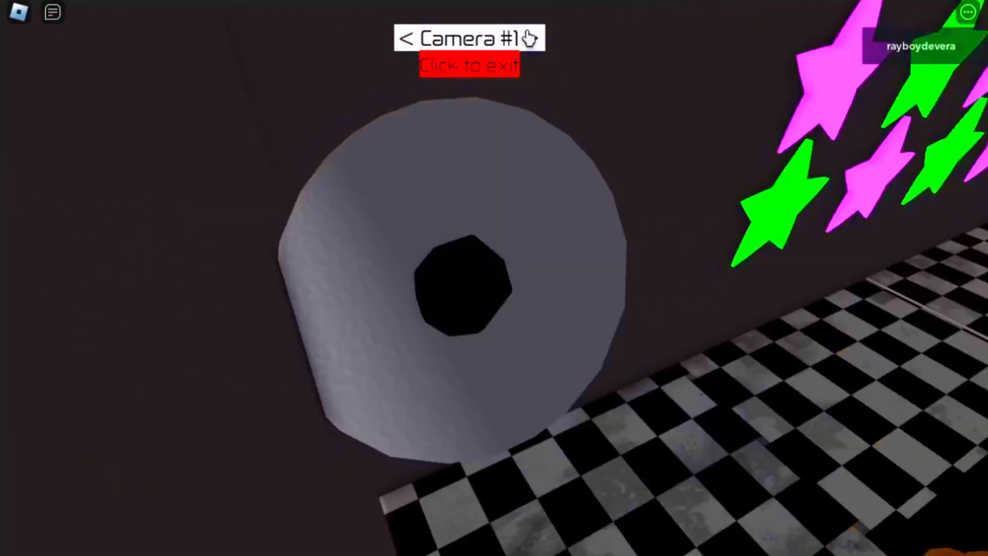
{"action": "left_click", "coordinate": [531, 38]}
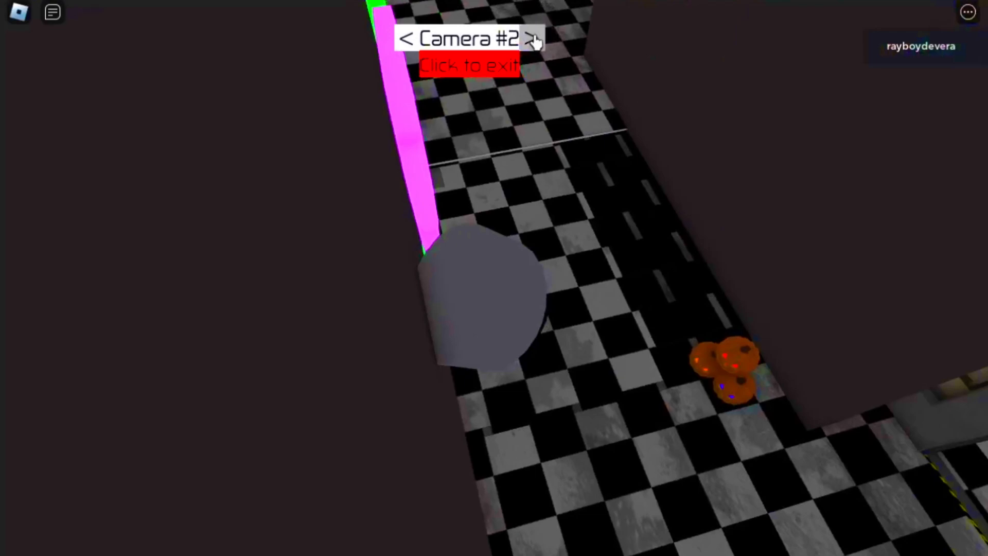
{"action": "left_click", "coordinate": [534, 38]}
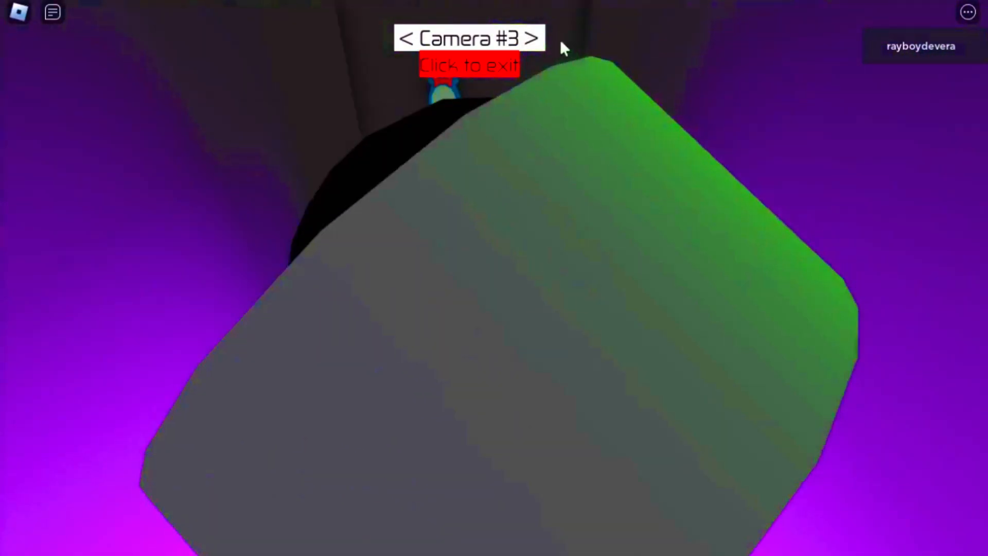
{"action": "left_click", "coordinate": [533, 38]}
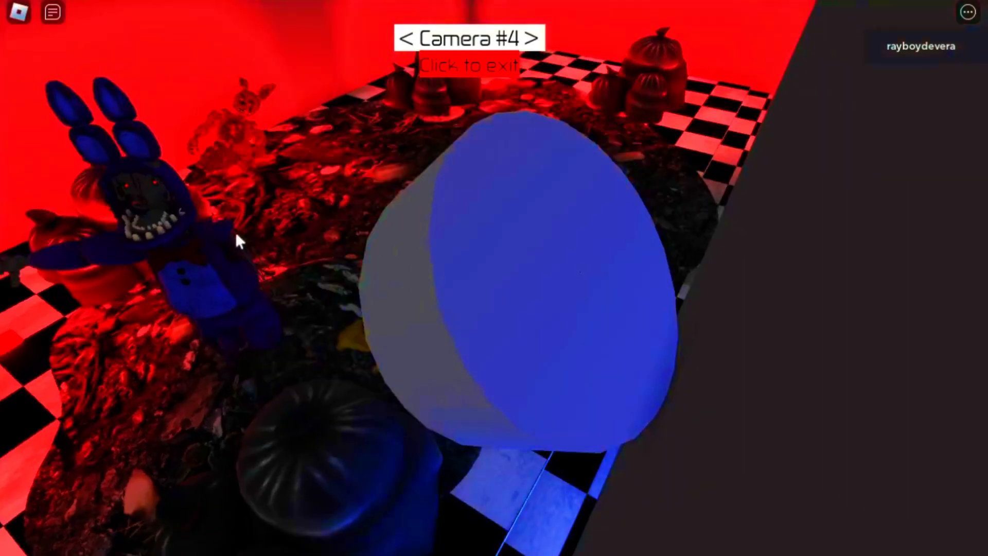
{"action": "left_click", "coordinate": [468, 65]}
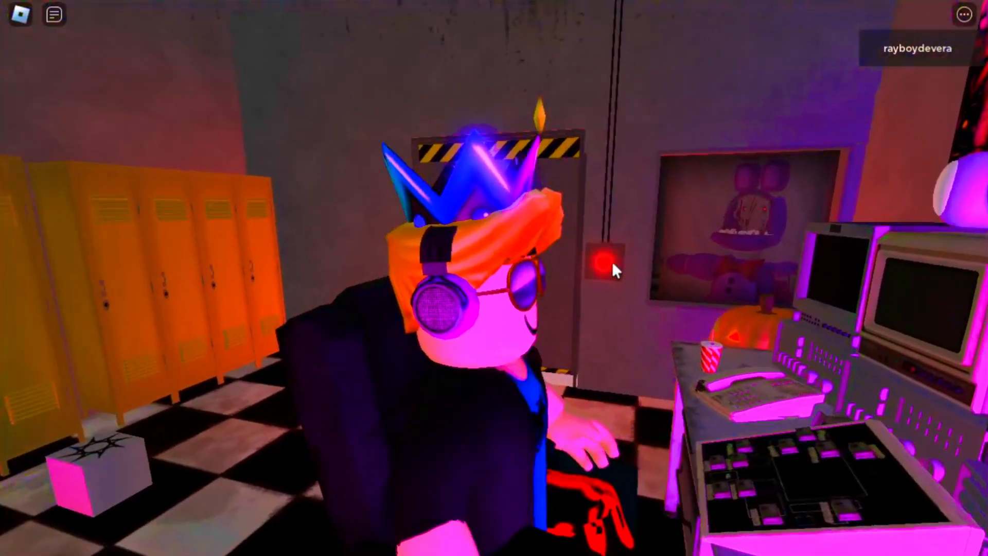
{"action": "mouse_move", "coordinate": [678, 346]}
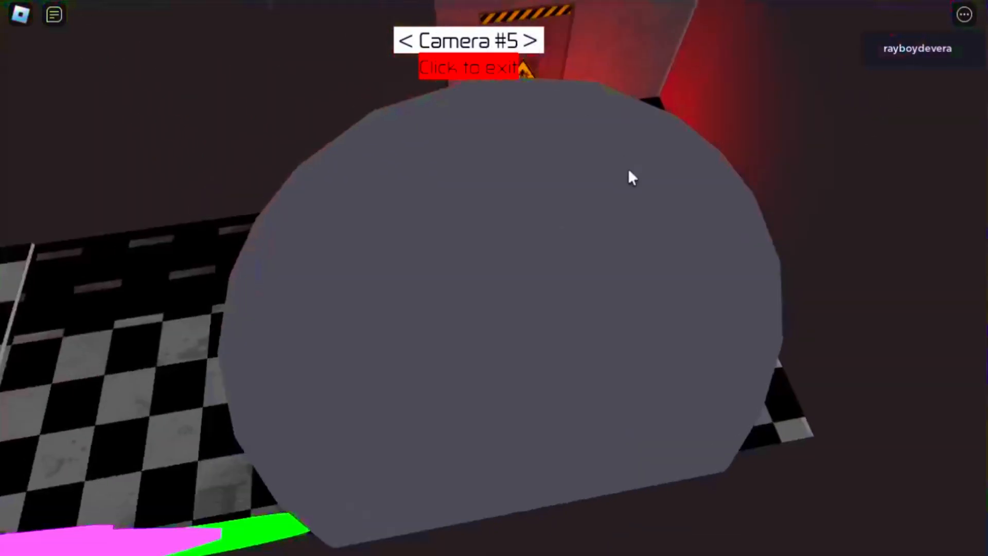
{"action": "left_click", "coordinate": [528, 40]}
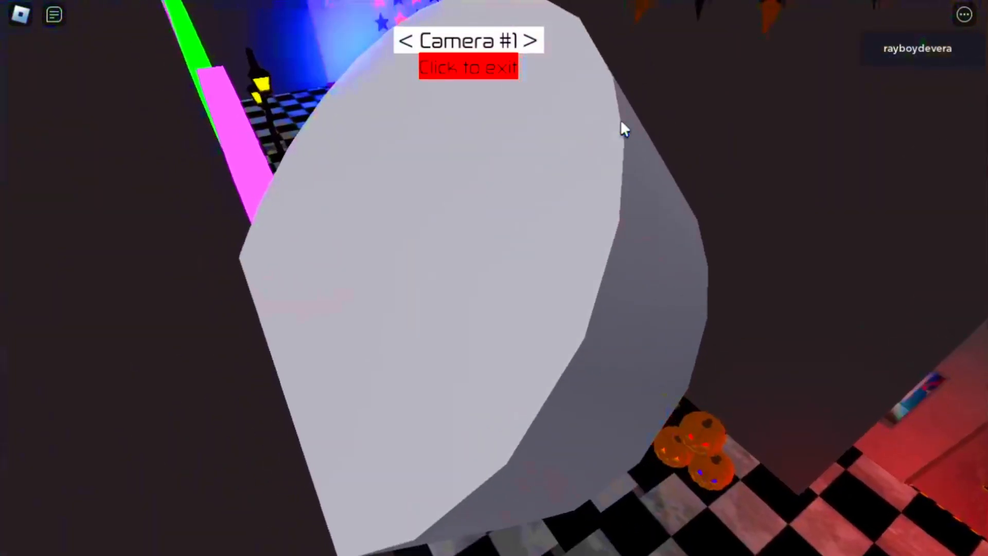
{"action": "left_click", "coordinate": [534, 40]}
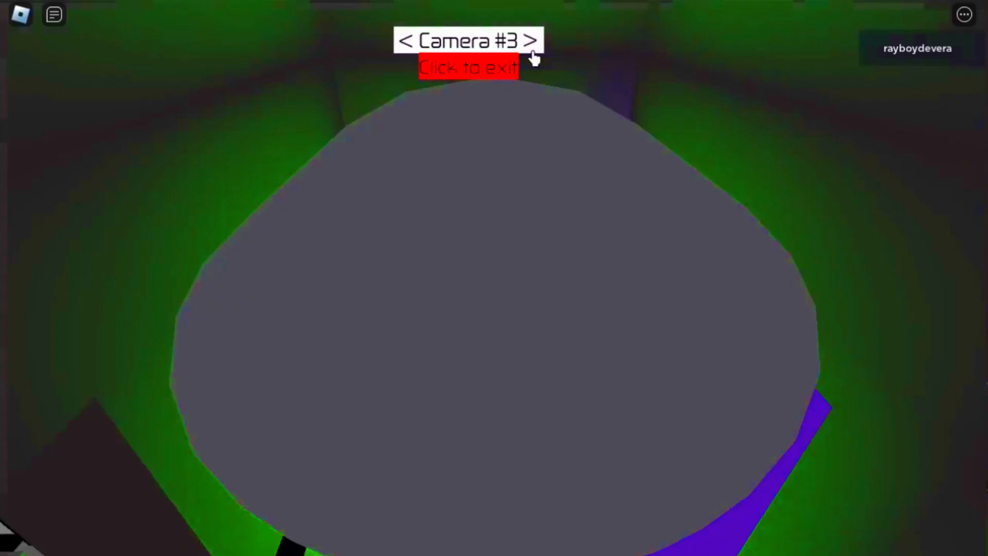
{"action": "left_click", "coordinate": [407, 40]}
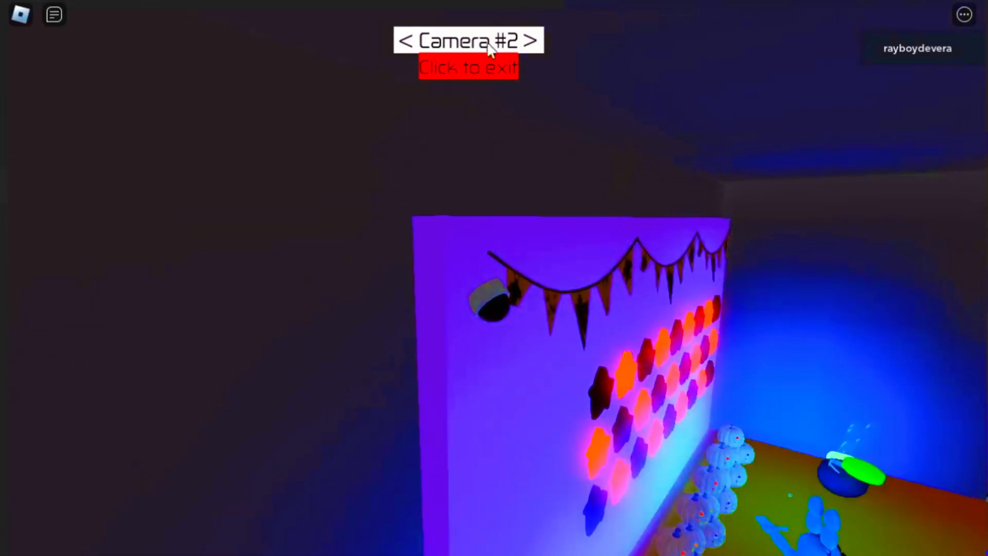
{"action": "left_click", "coordinate": [535, 40]}
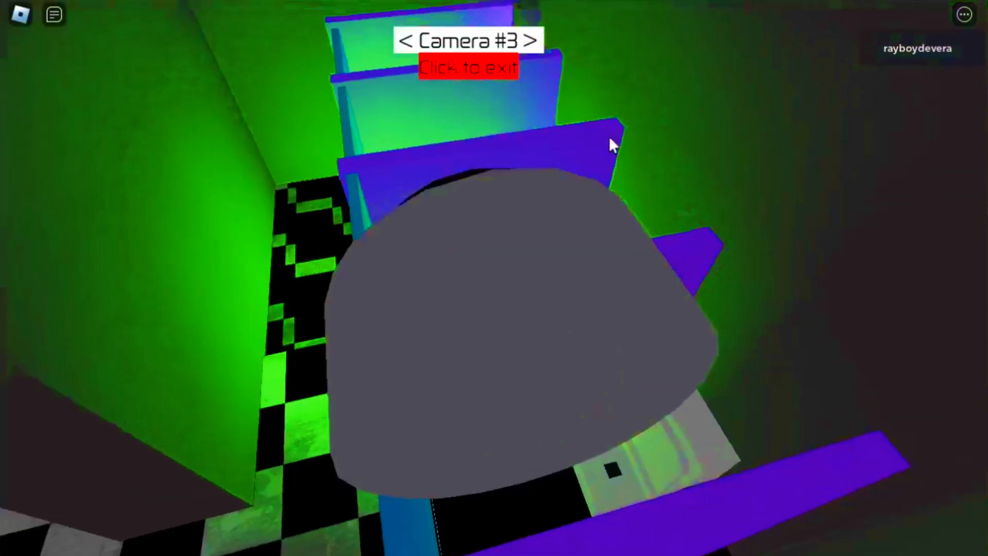
{"action": "left_click", "coordinate": [532, 40]}
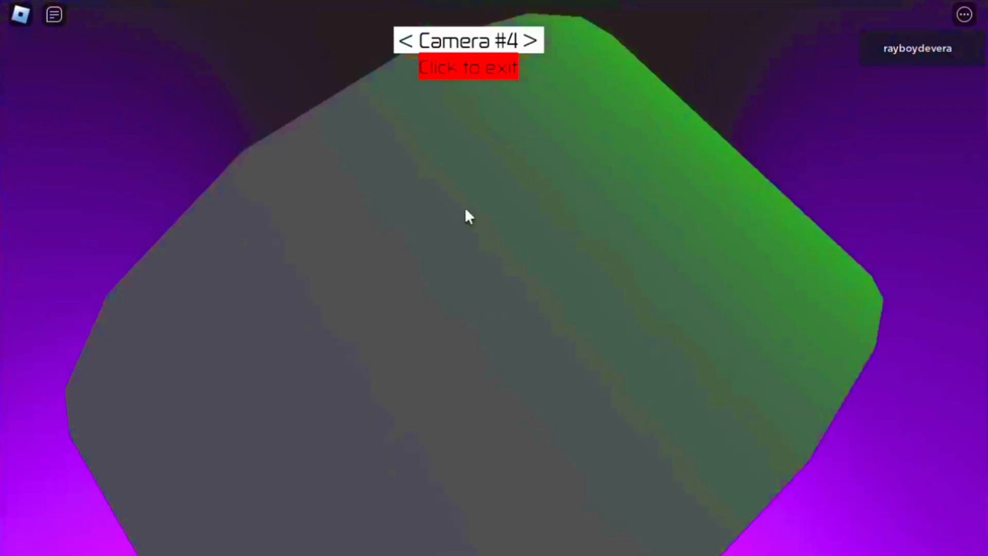
{"action": "left_click", "coordinate": [467, 67]}
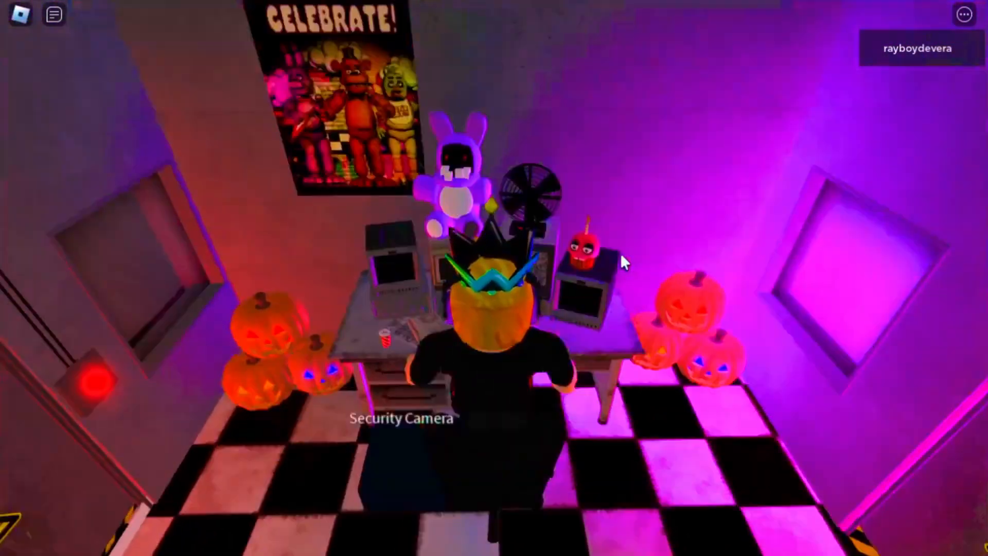
{"action": "left_click", "coordinate": [400, 418]}
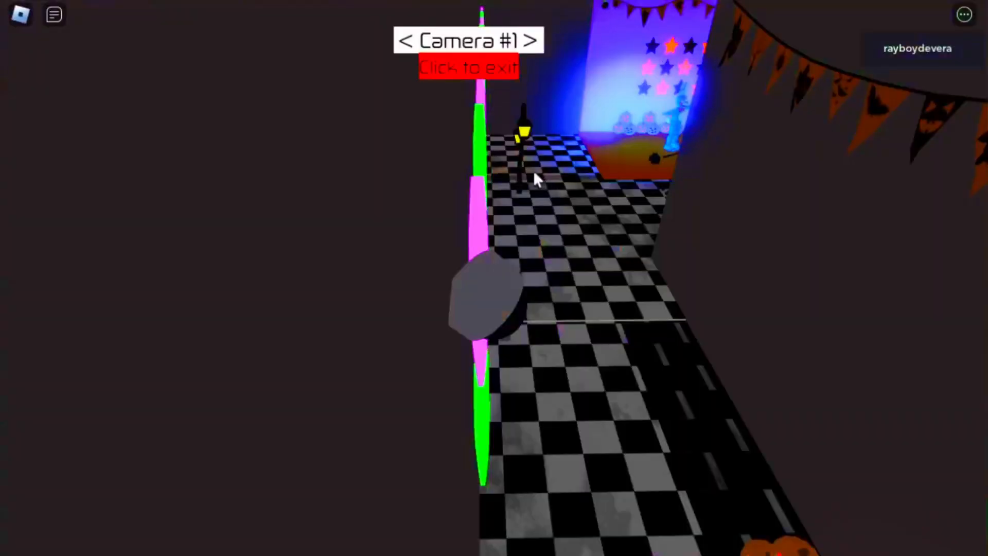
{"action": "left_click", "coordinate": [535, 41]}
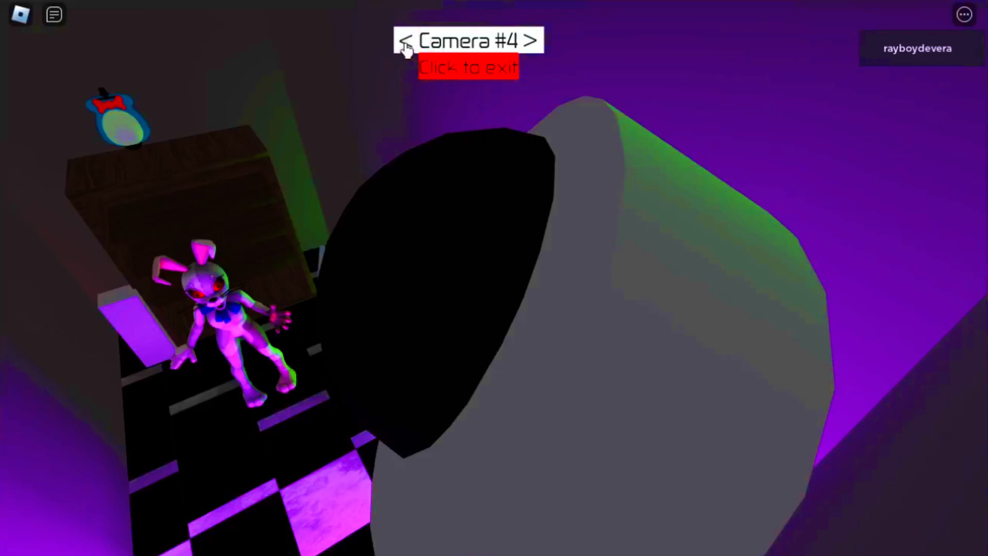
{"action": "left_click", "coordinate": [408, 40]}
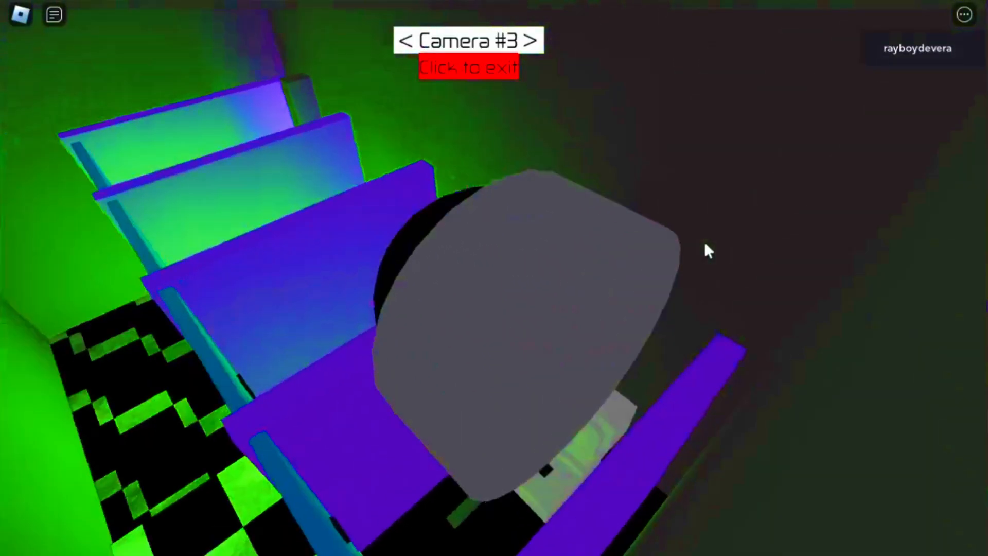
{"action": "left_click", "coordinate": [467, 67]}
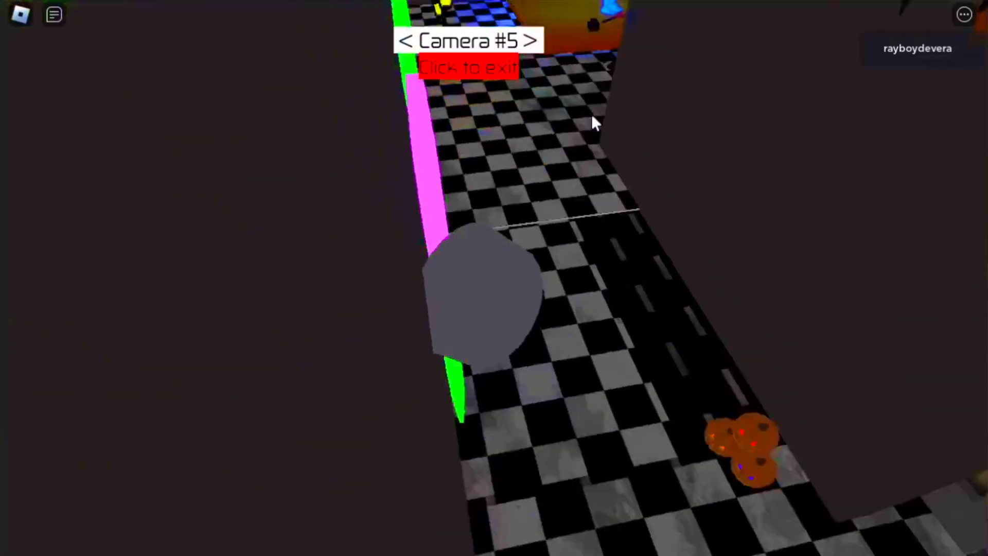
{"action": "left_click", "coordinate": [531, 40]}
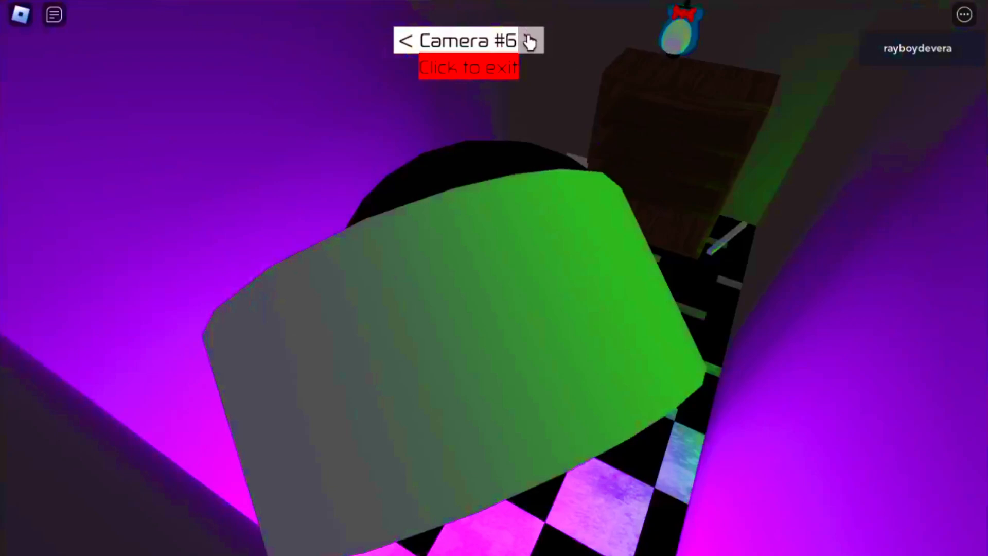
{"action": "left_click", "coordinate": [467, 68]}
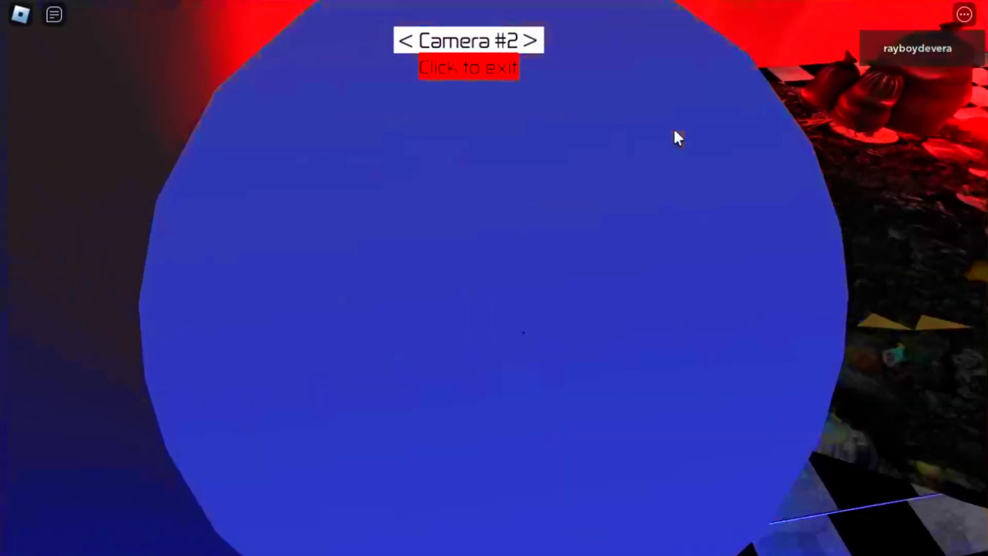
{"action": "left_click", "coordinate": [534, 42]}
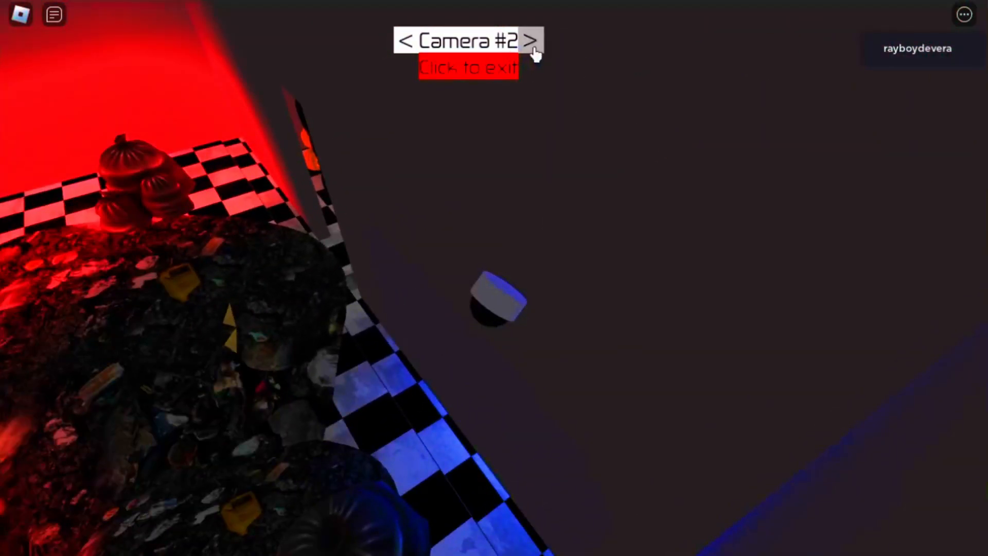
{"action": "left_click", "coordinate": [533, 40]}
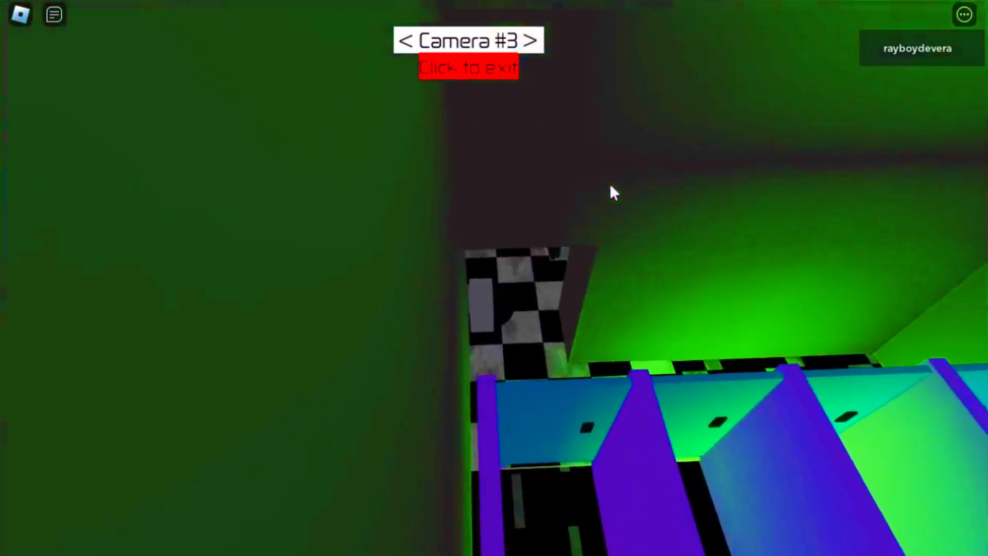
{"action": "left_click", "coordinate": [407, 40]}
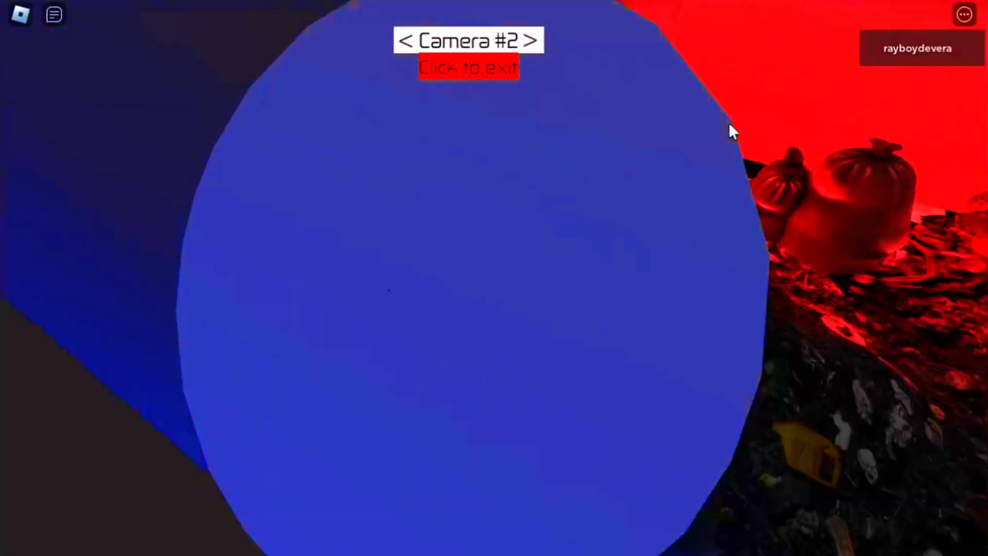
{"action": "left_click", "coordinate": [532, 40]}
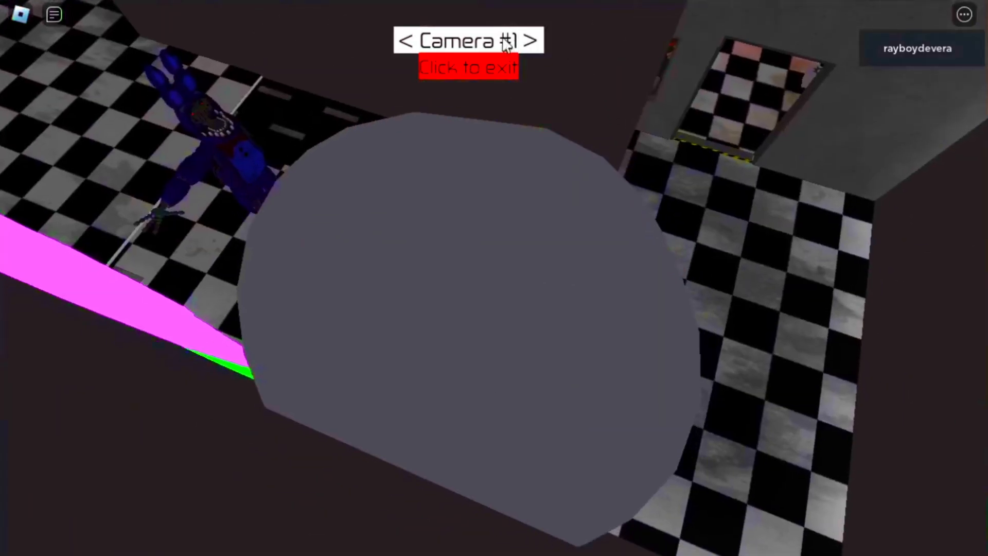
{"action": "left_click", "coordinate": [534, 40]}
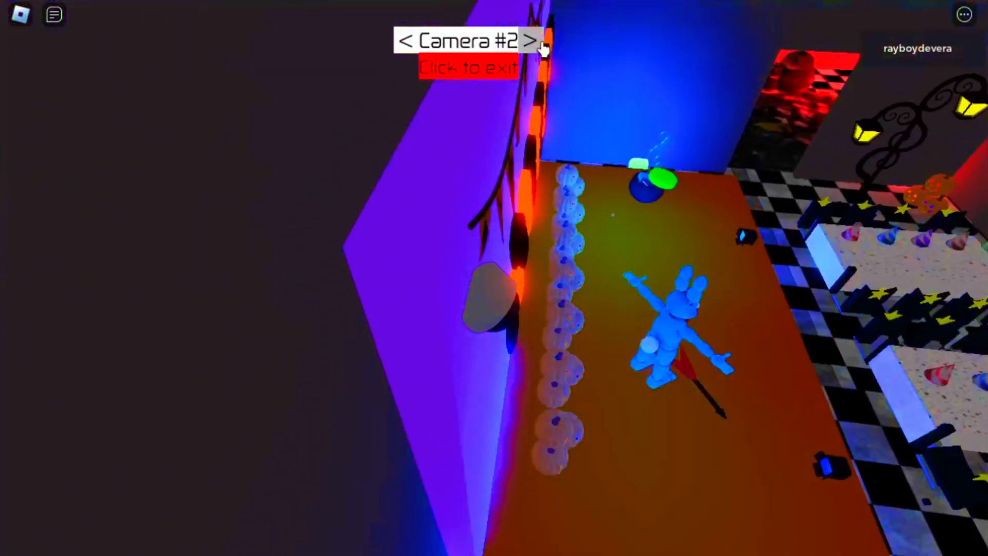
{"action": "left_click", "coordinate": [531, 40]}
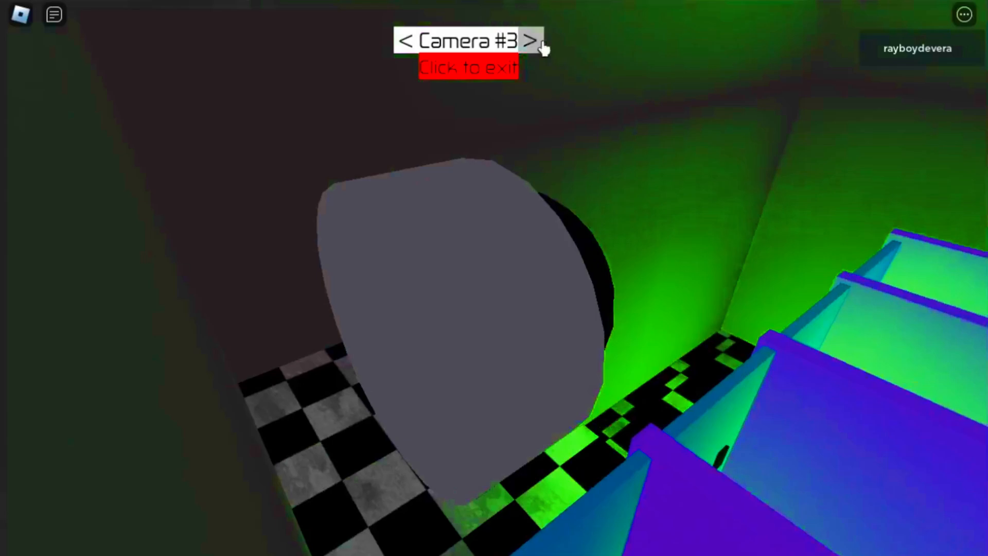
{"action": "left_click", "coordinate": [531, 40]}
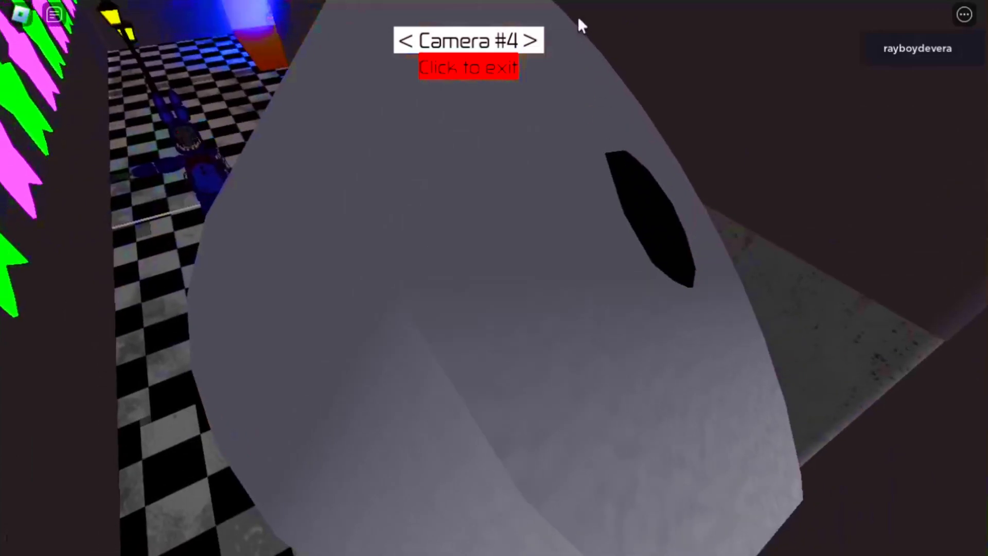
{"action": "left_click", "coordinate": [536, 40]}
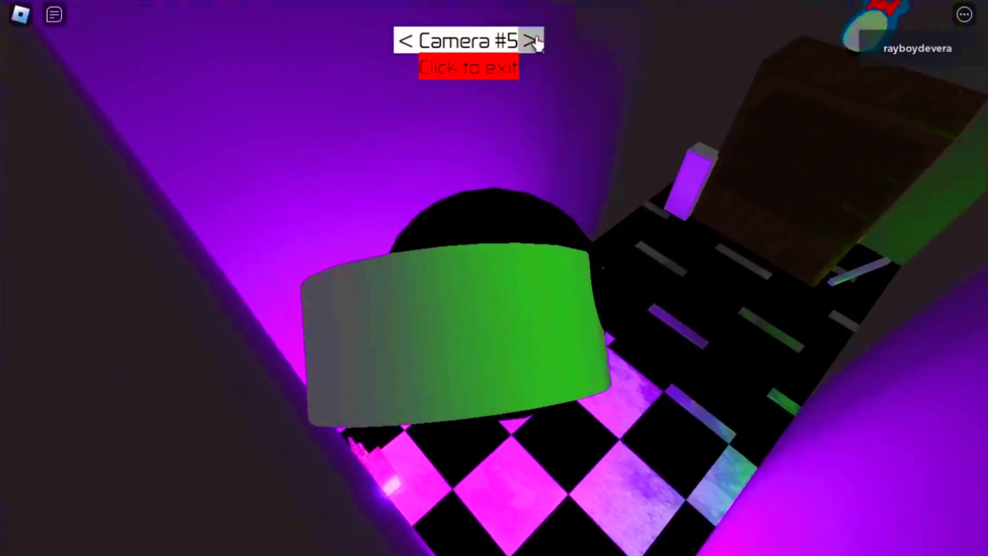
{"action": "left_click", "coordinate": [467, 68]}
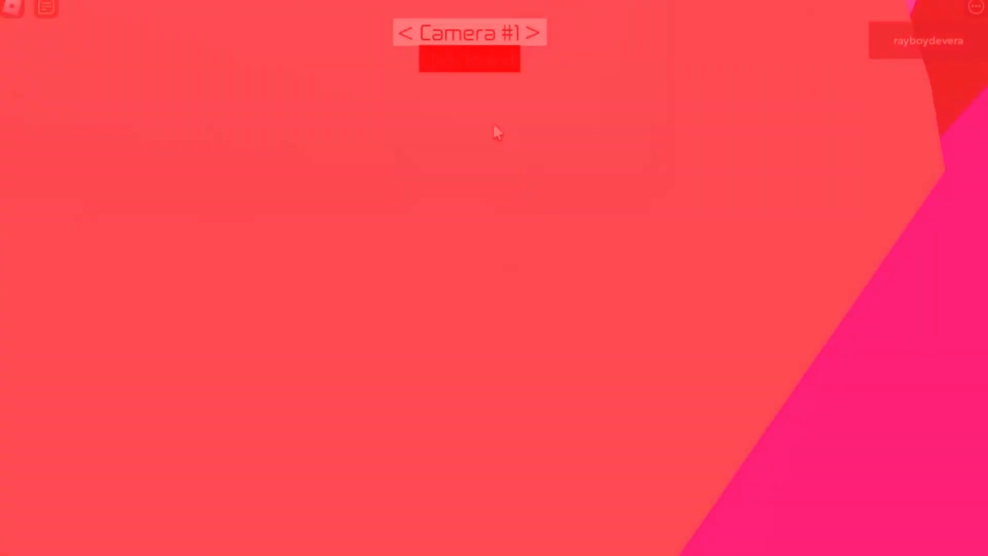
{"action": "left_click", "coordinate": [538, 33]}
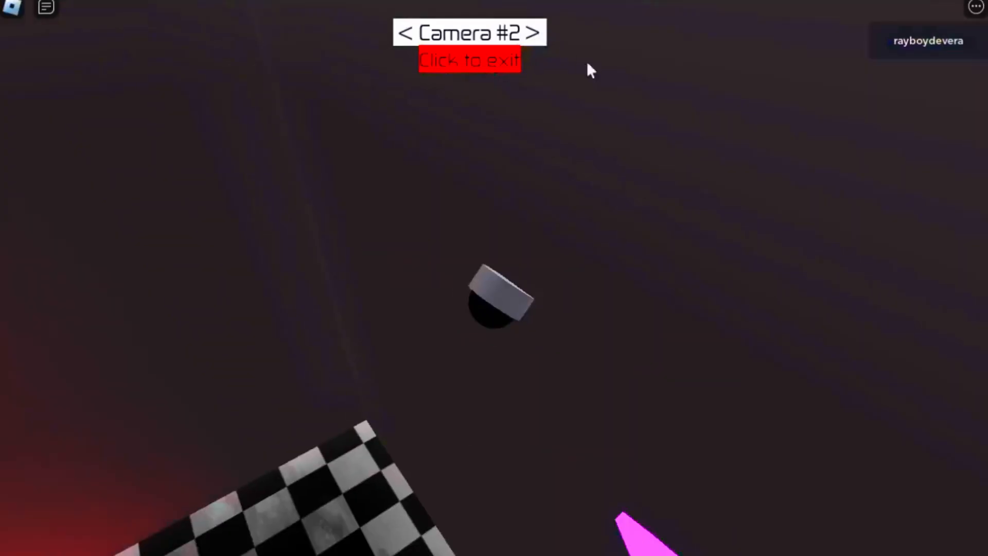